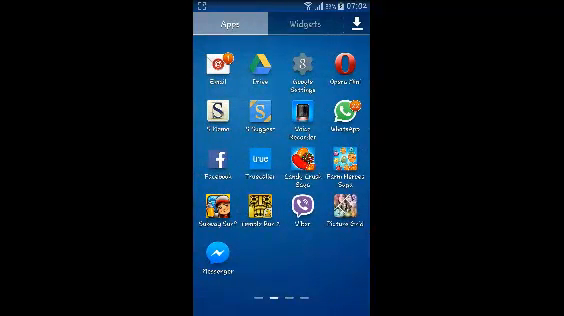
Step: Launch the Facebook app from the app drawer to show the news feed
left_click(215, 162)
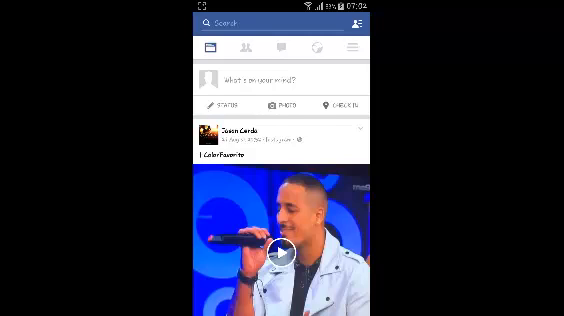
Step: Open the hamburger menu and go to Account Settings
left_click(353, 48)
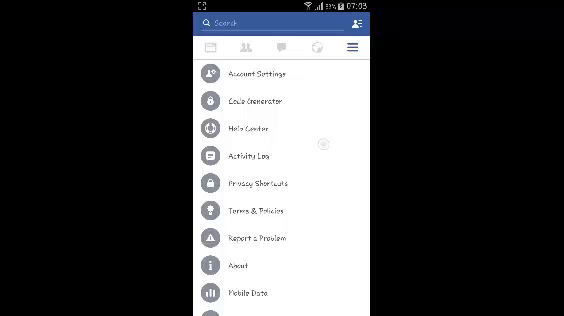
left_click(247, 74)
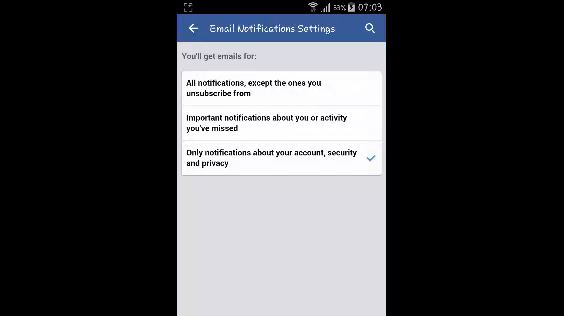
Step: Leave the Email and Push Notifications pages, ending on the SMS Activation page
left_click(177, 27)
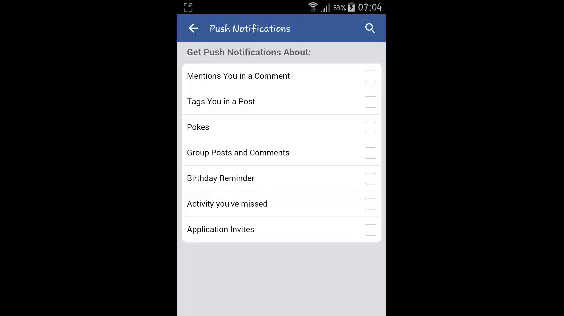
left_click(186, 27)
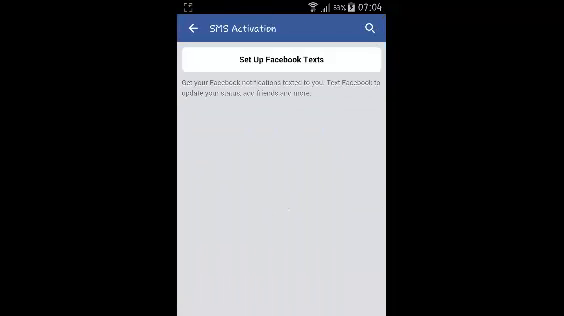
Step: Back out of SMS Activation and Notification Settings to the News Feed
left_click(183, 27)
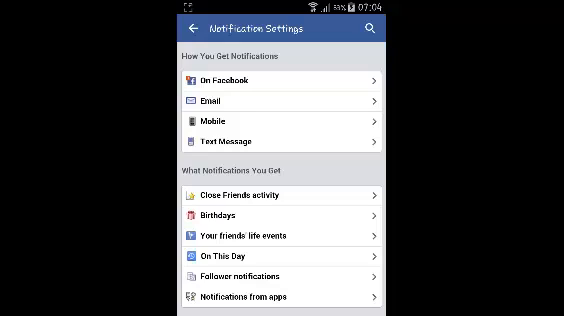
left_click(184, 25)
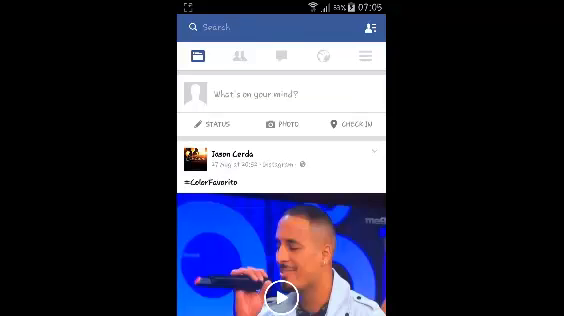